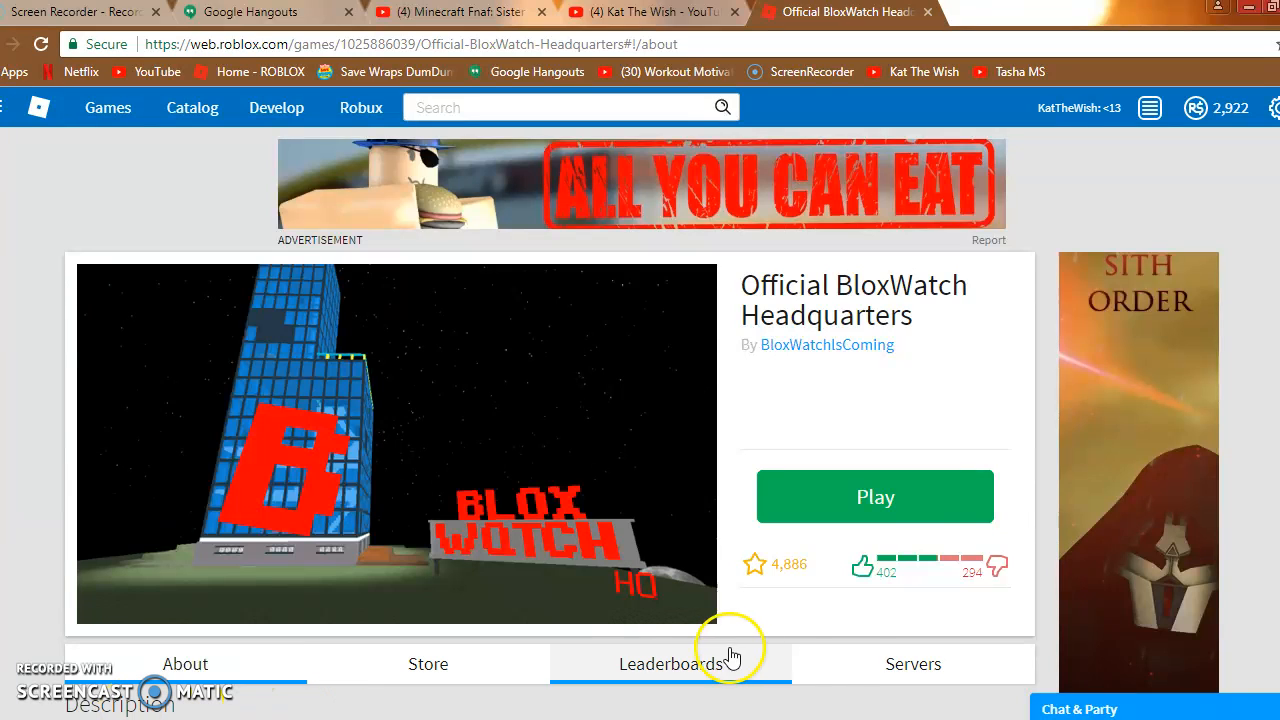
{"action": "mouse_move", "coordinate": [958, 398]}
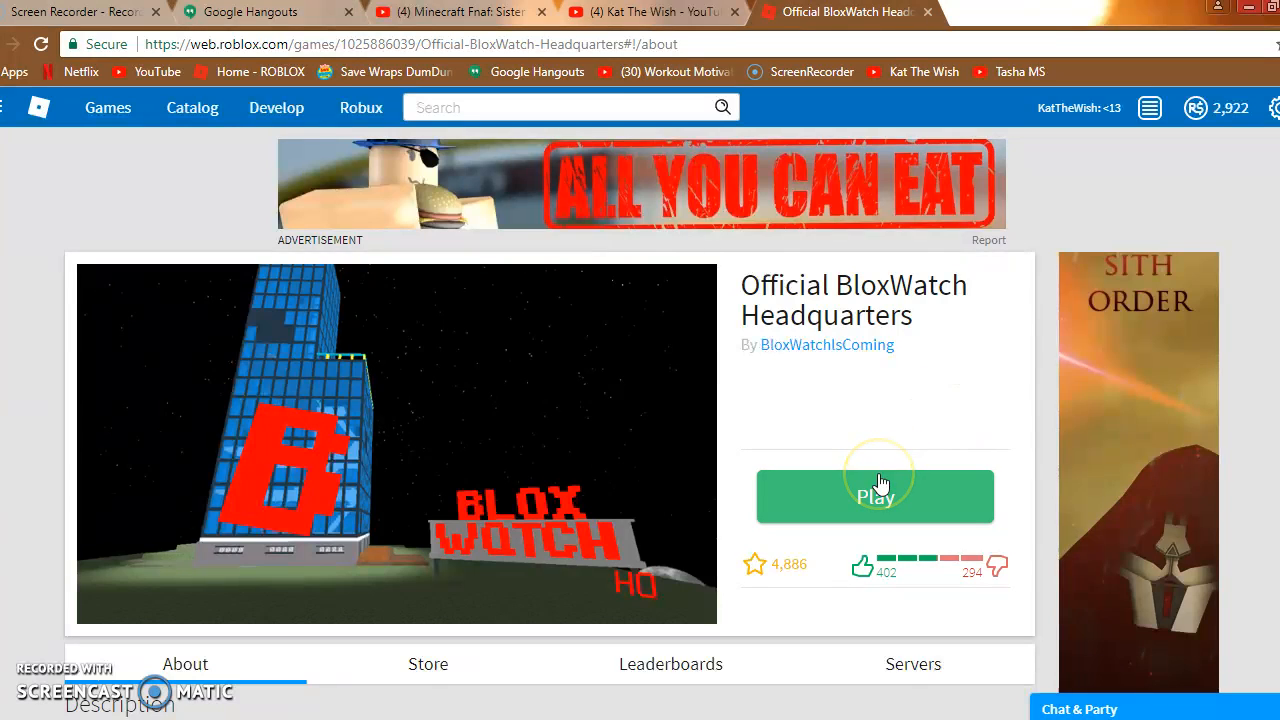
- Start Official BloxWatch Headquarters from its game page with the green Play button
{"action": "left_click", "coordinate": [874, 497]}
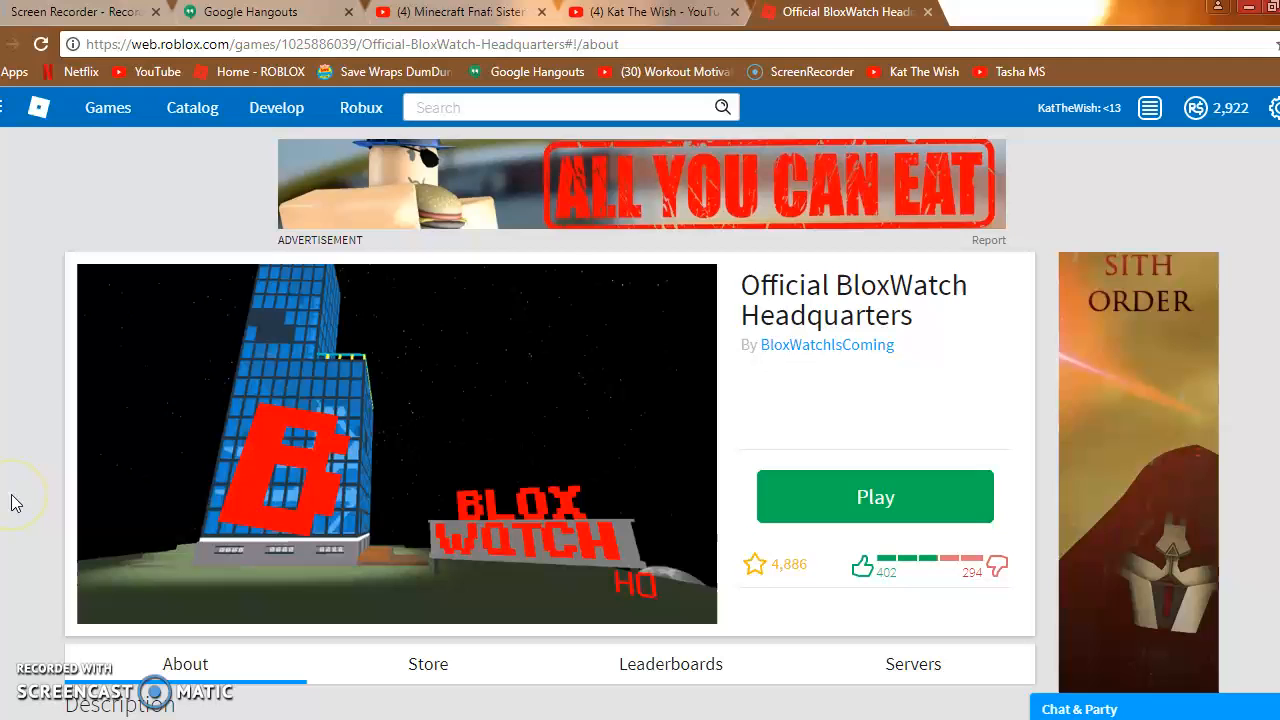
{"action": "left_click", "coordinate": [874, 496]}
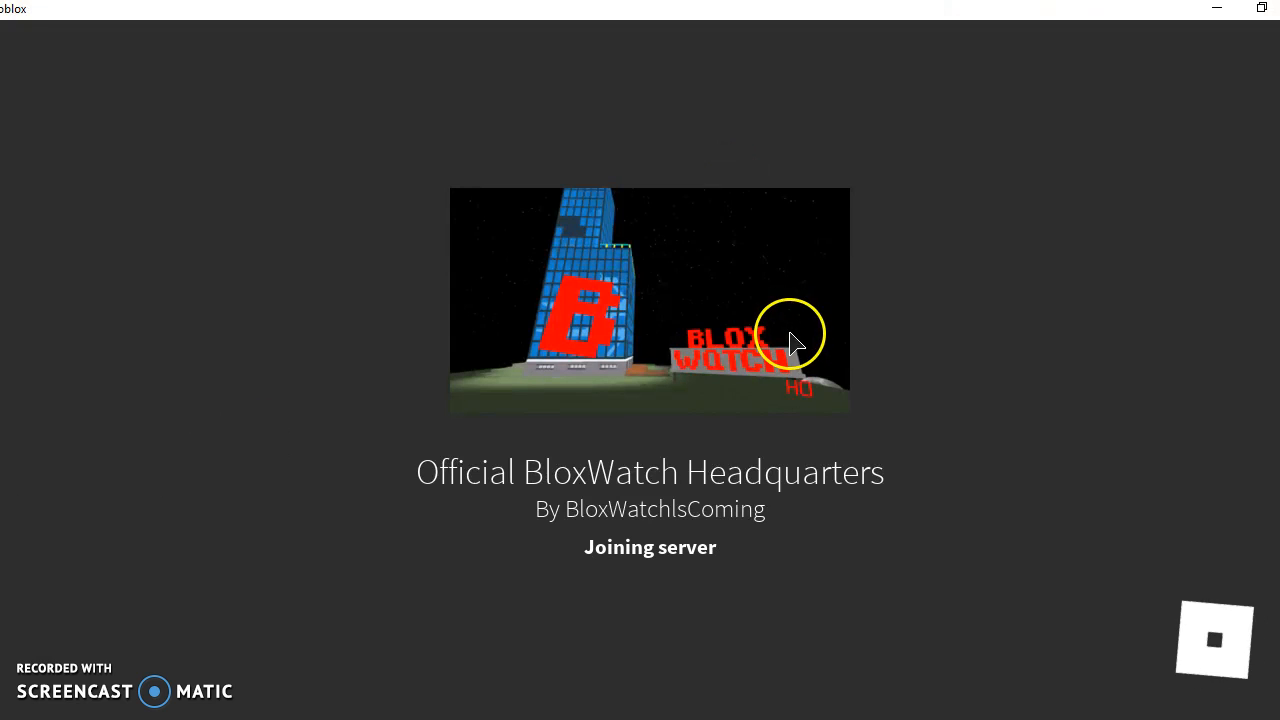
{"action": "mouse_move", "coordinate": [790, 260]}
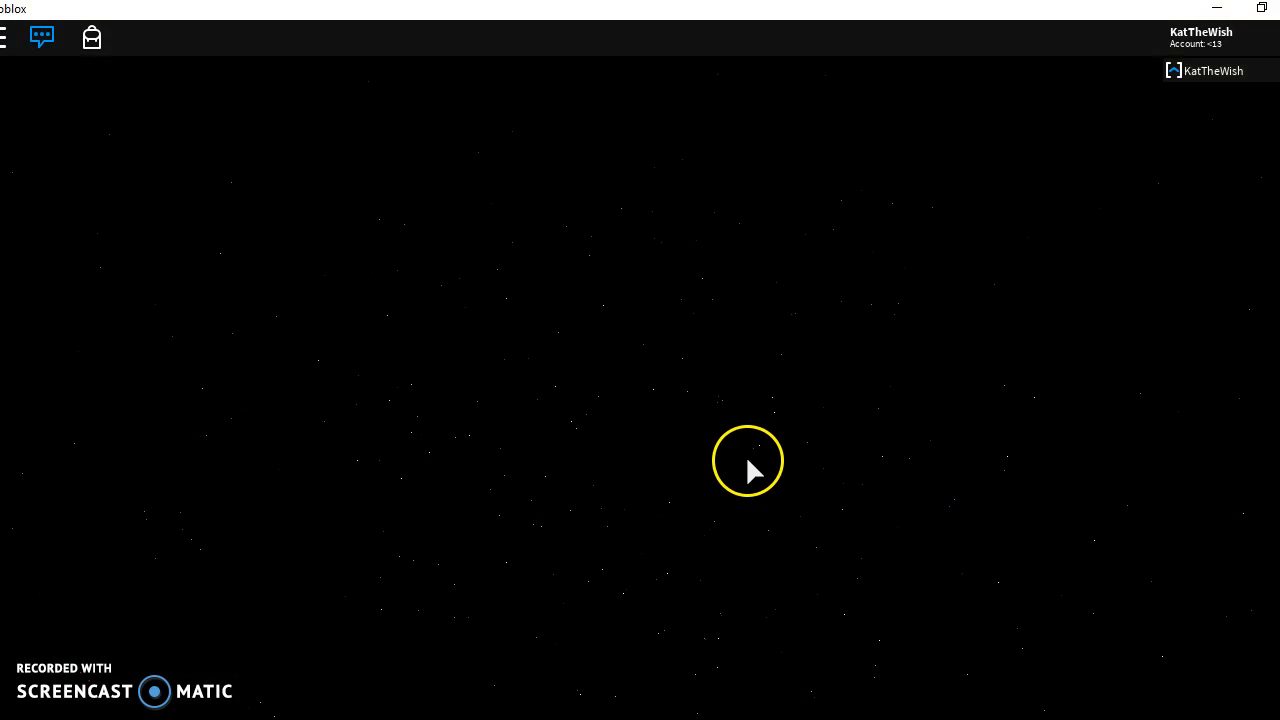
{"action": "mouse_move", "coordinate": [645, 415]}
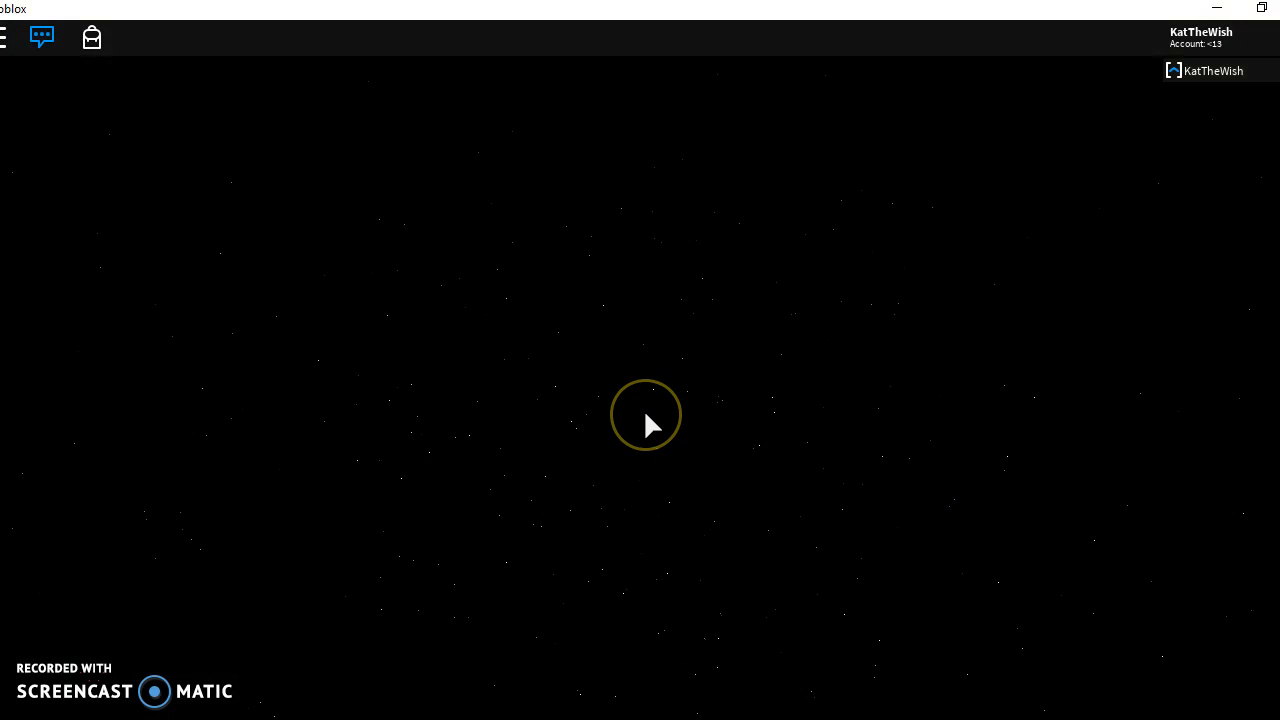
{"action": "mouse_move", "coordinate": [451, 303]}
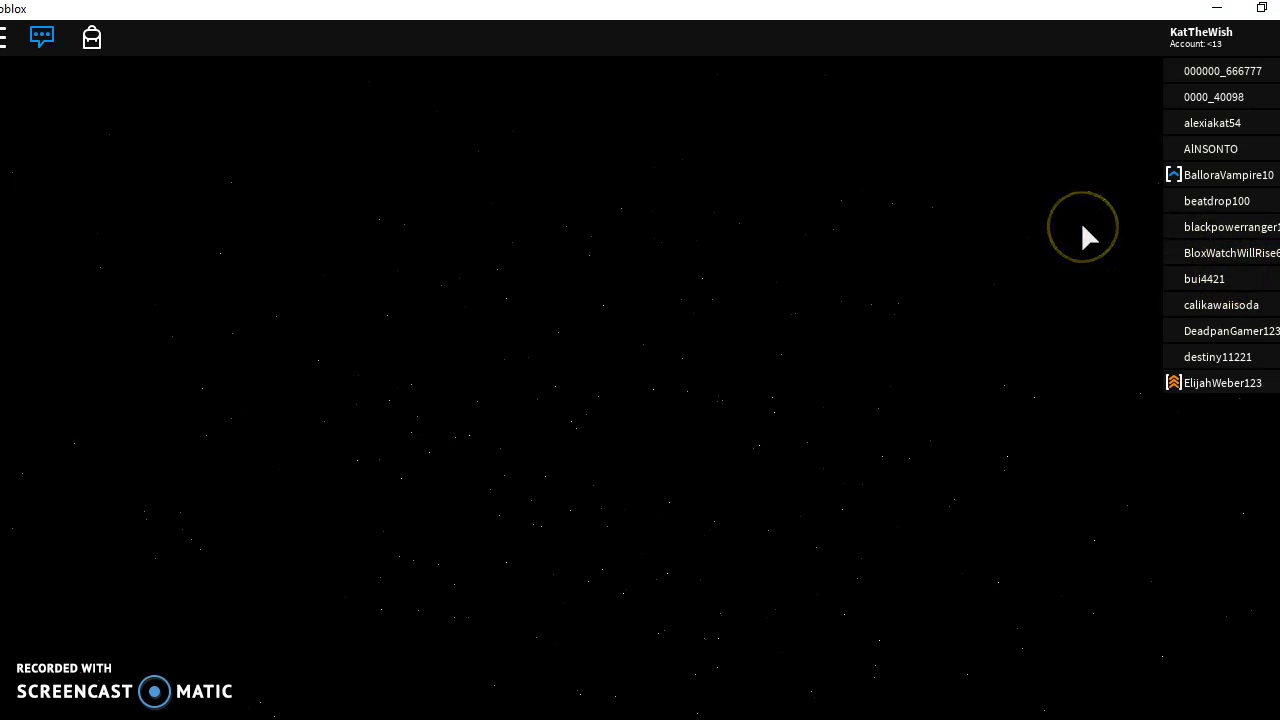
{"action": "mouse_move", "coordinate": [978, 172]}
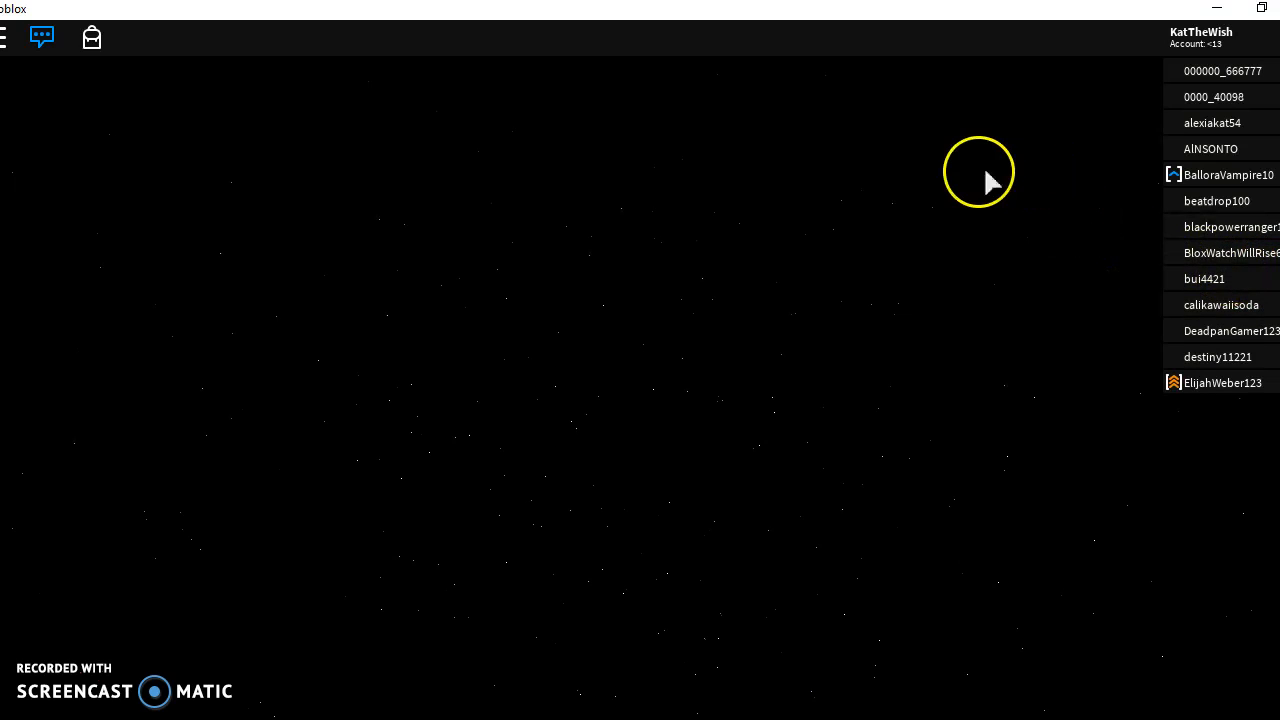
{"action": "mouse_move", "coordinate": [900, 80]}
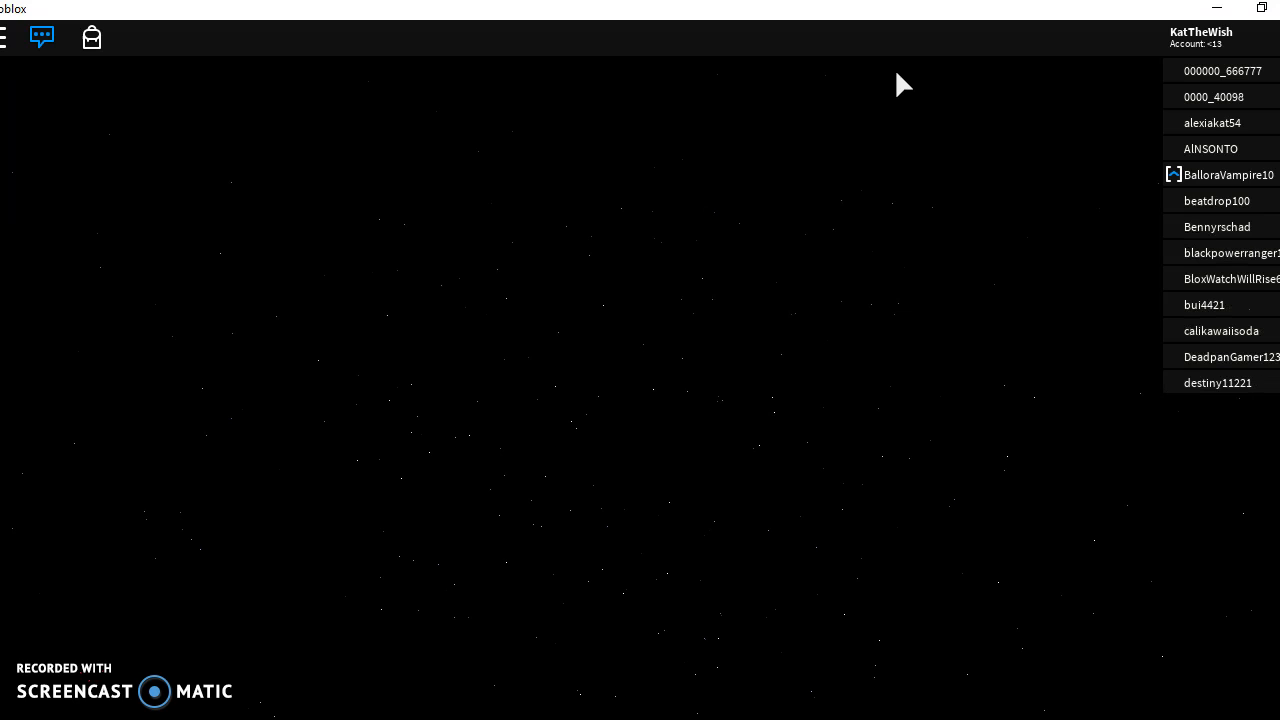
- Open the chat log from the top-bar chat icon over The Blox Watch HQ title
{"action": "left_click", "coordinate": [42, 37]}
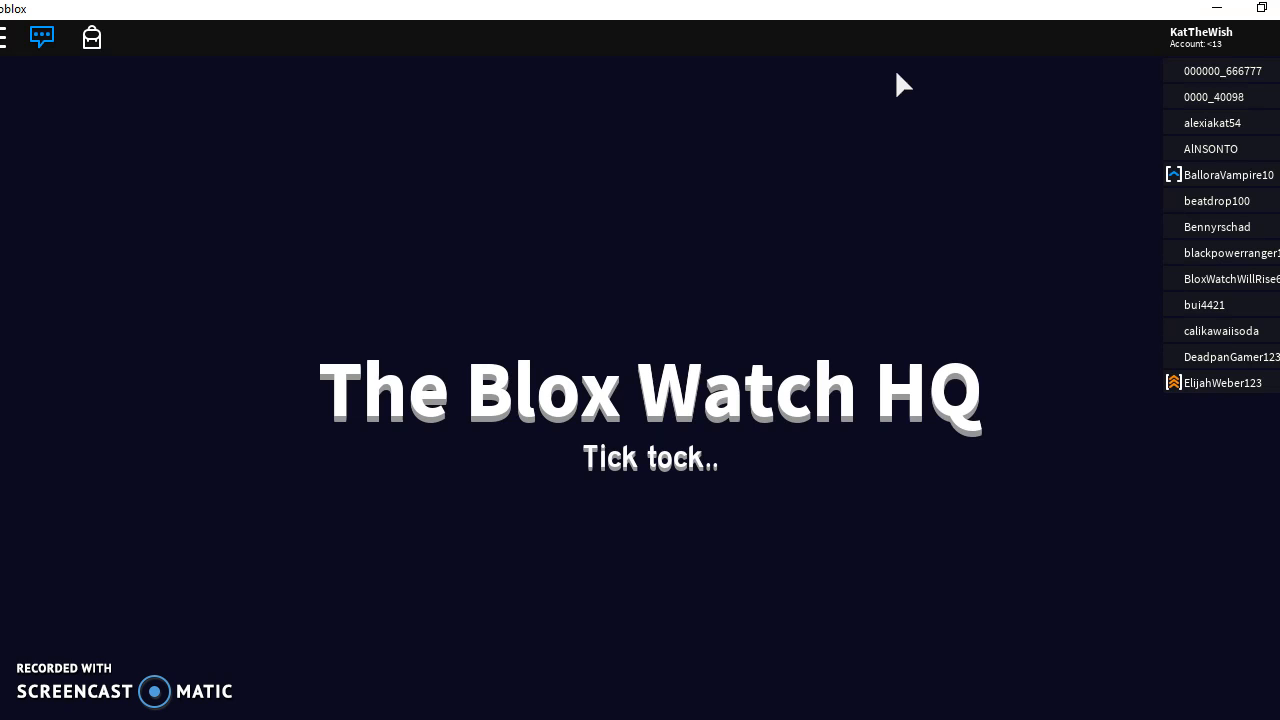
{"action": "left_click", "coordinate": [41, 37]}
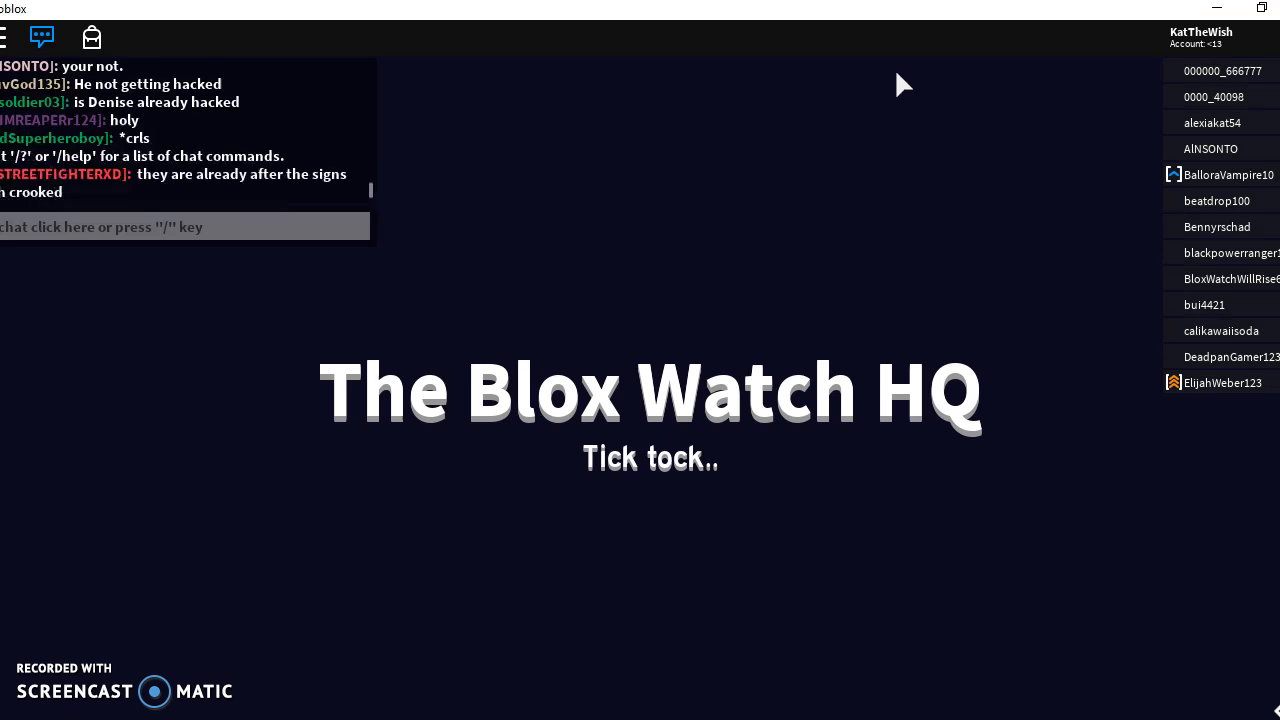